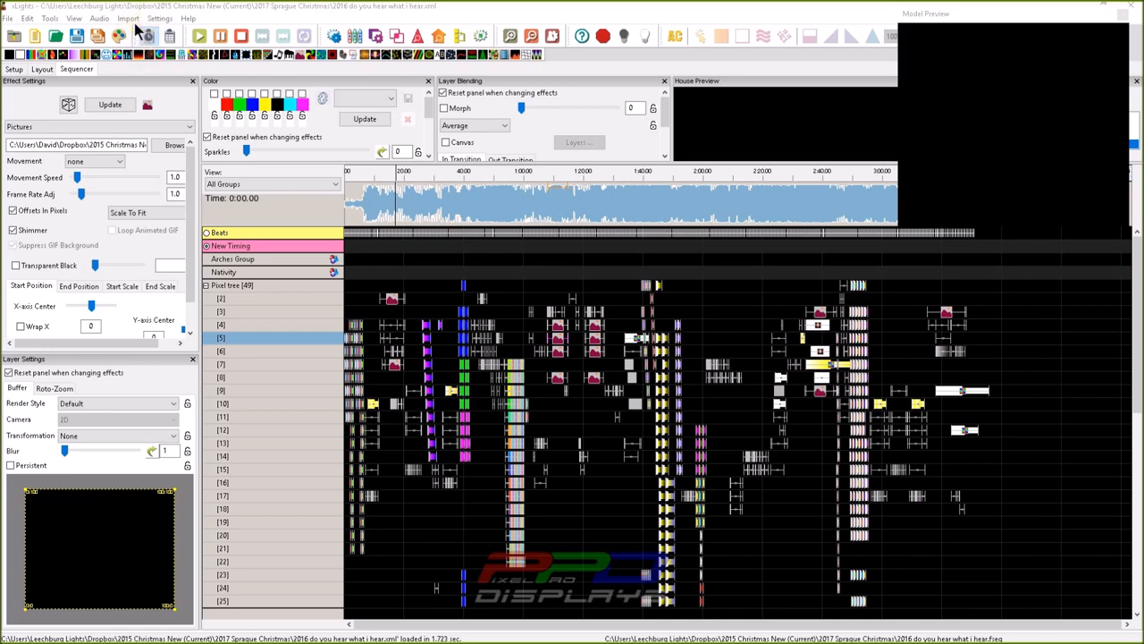
mouse_move(140, 28)
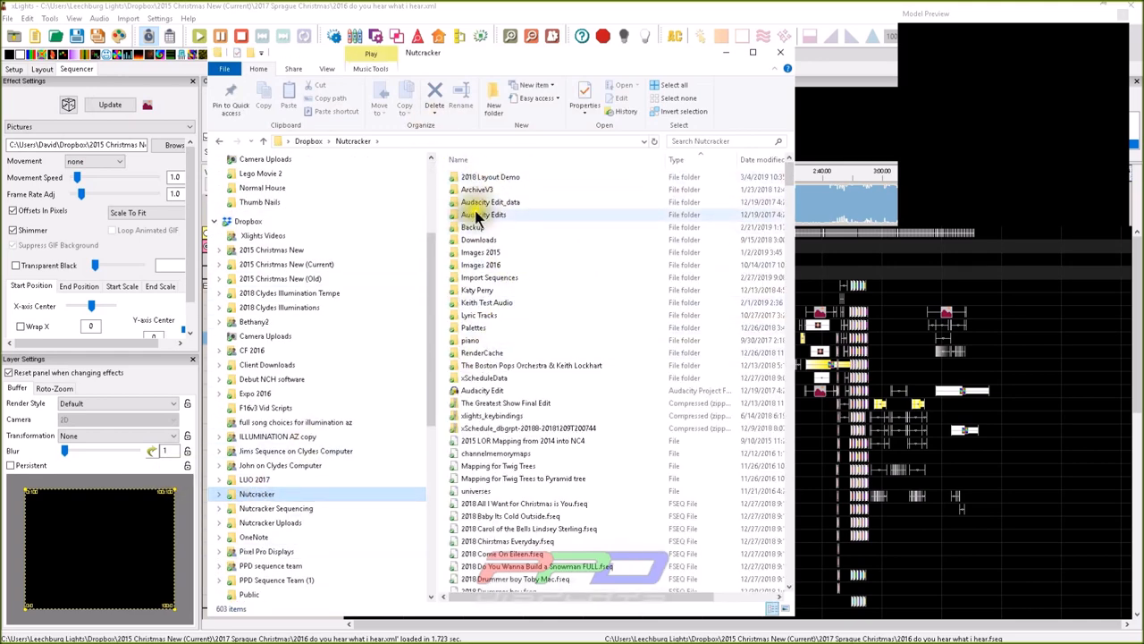
mouse_move(490, 277)
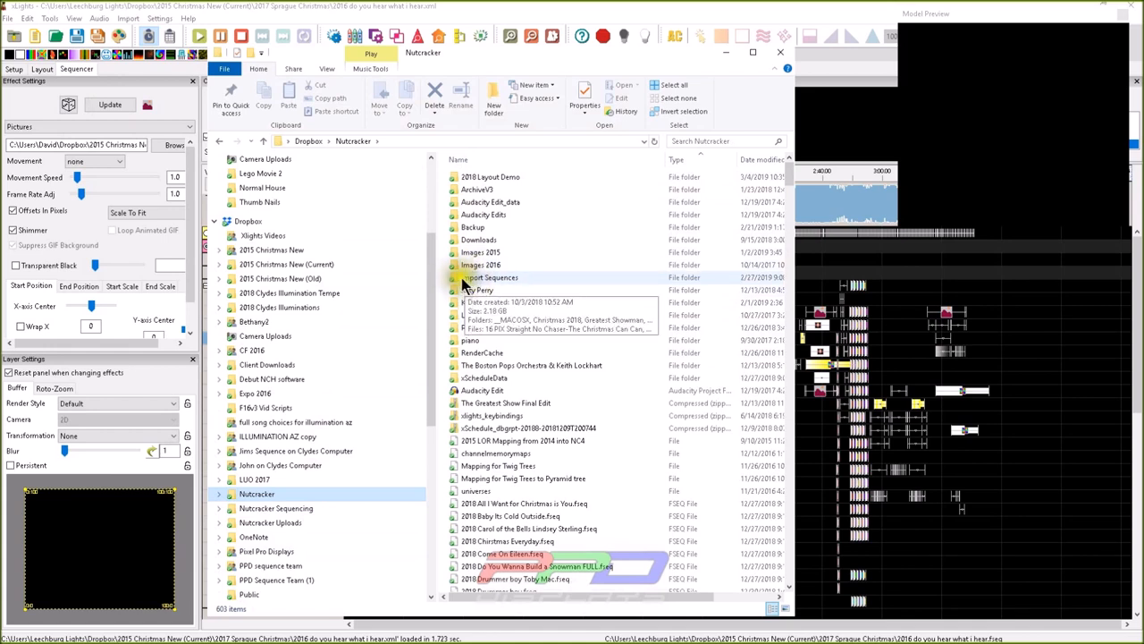
mouse_move(501, 284)
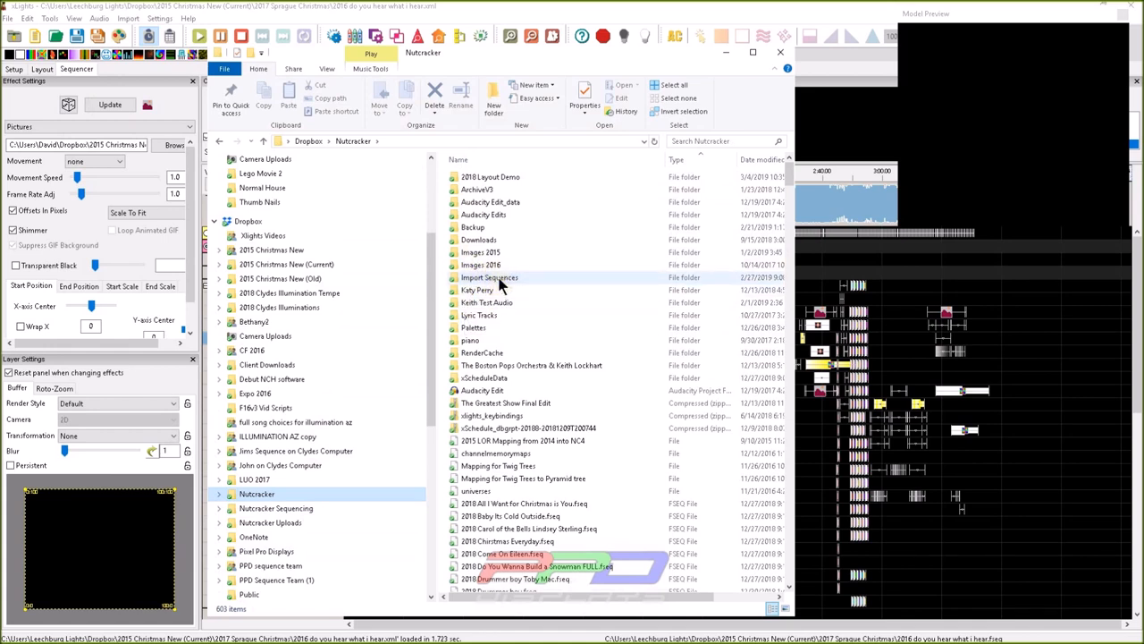
mouse_move(490, 279)
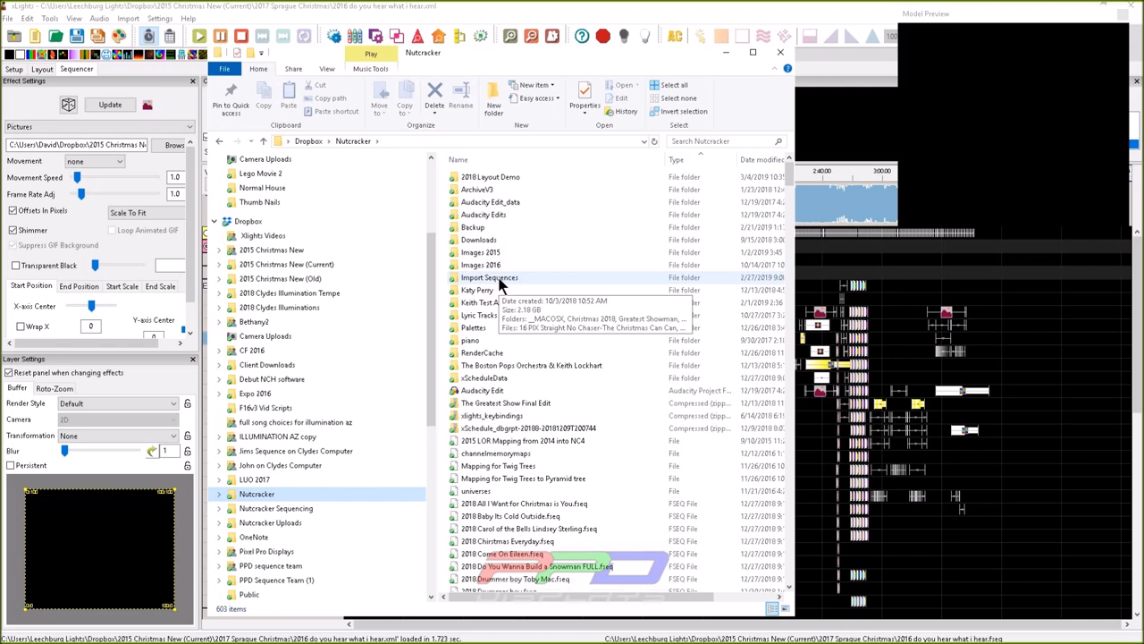
Step: Browse into the Import Sequences folder under Dropbox > Nutcracker in File Explorer
double_click(490, 277)
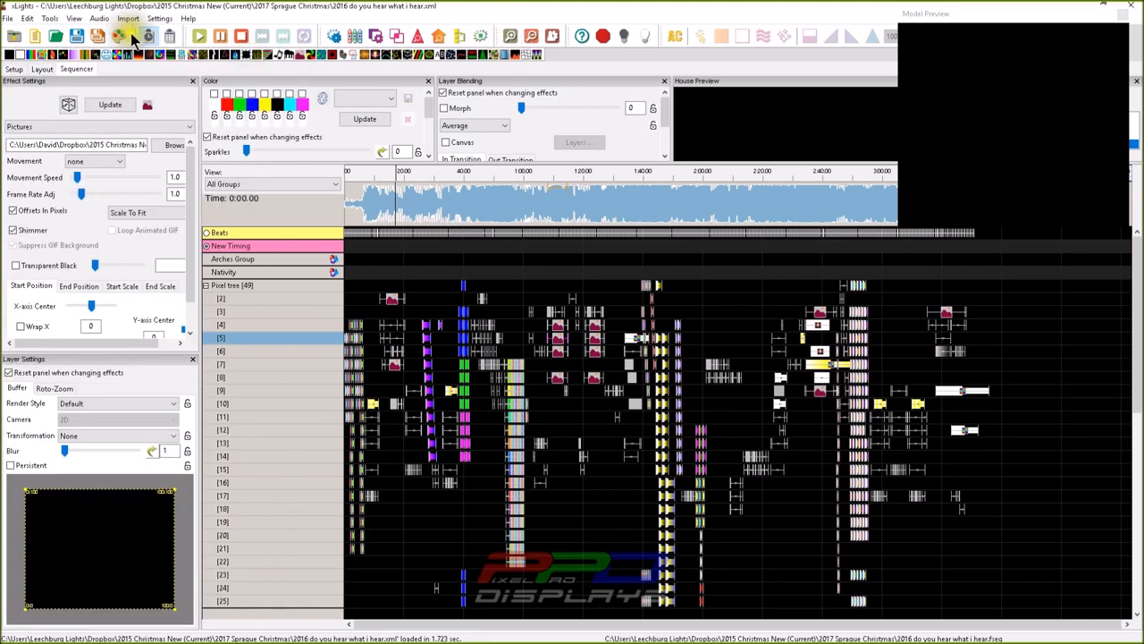
Step: Show the Setup view with the Lighting Networks table
click(15, 68)
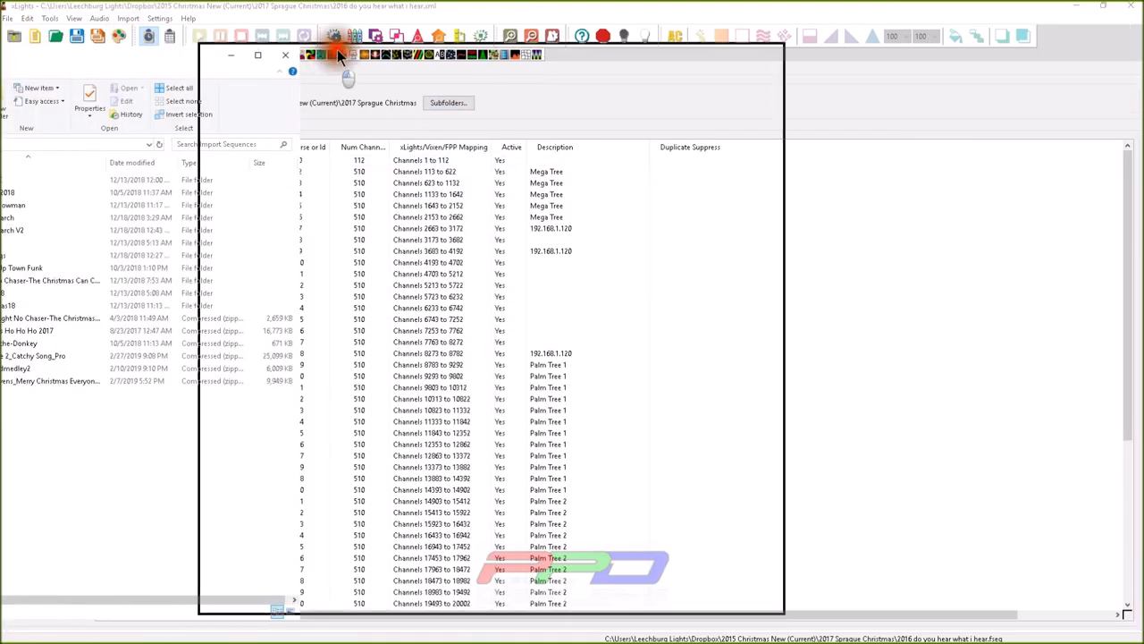
click(258, 54)
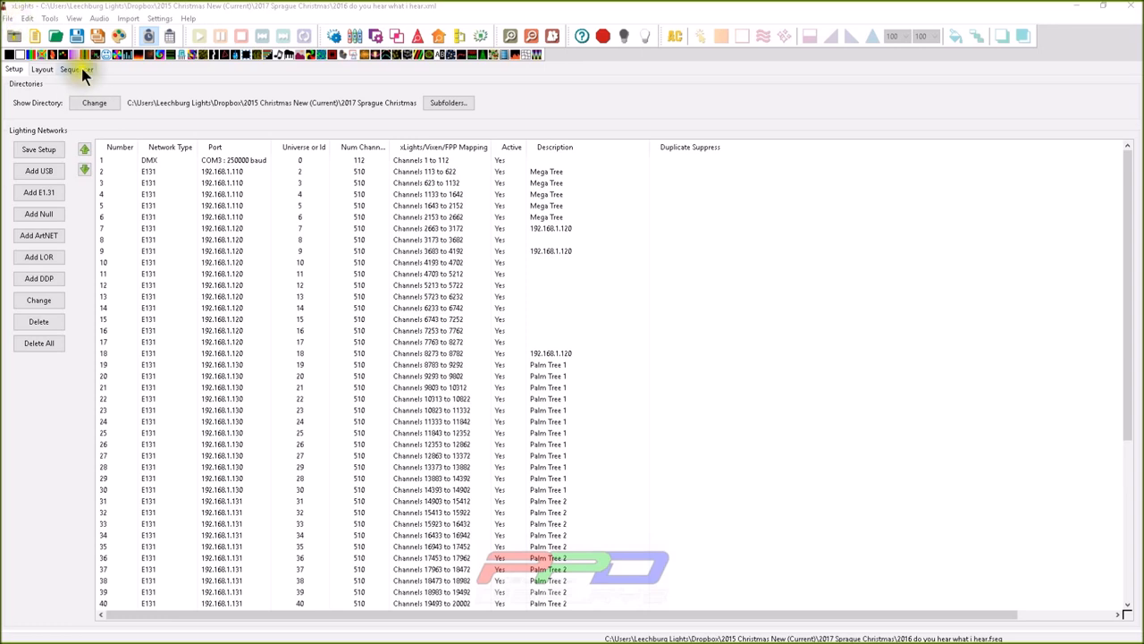
Step: Start Import Effects from the Import menu
click(128, 18)
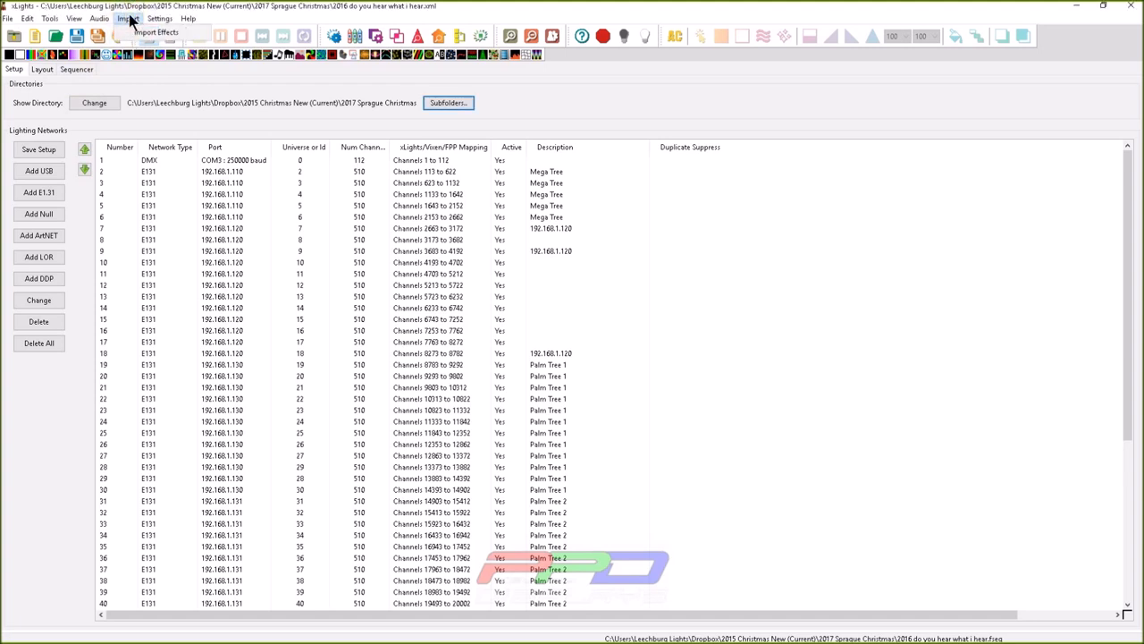
click(155, 32)
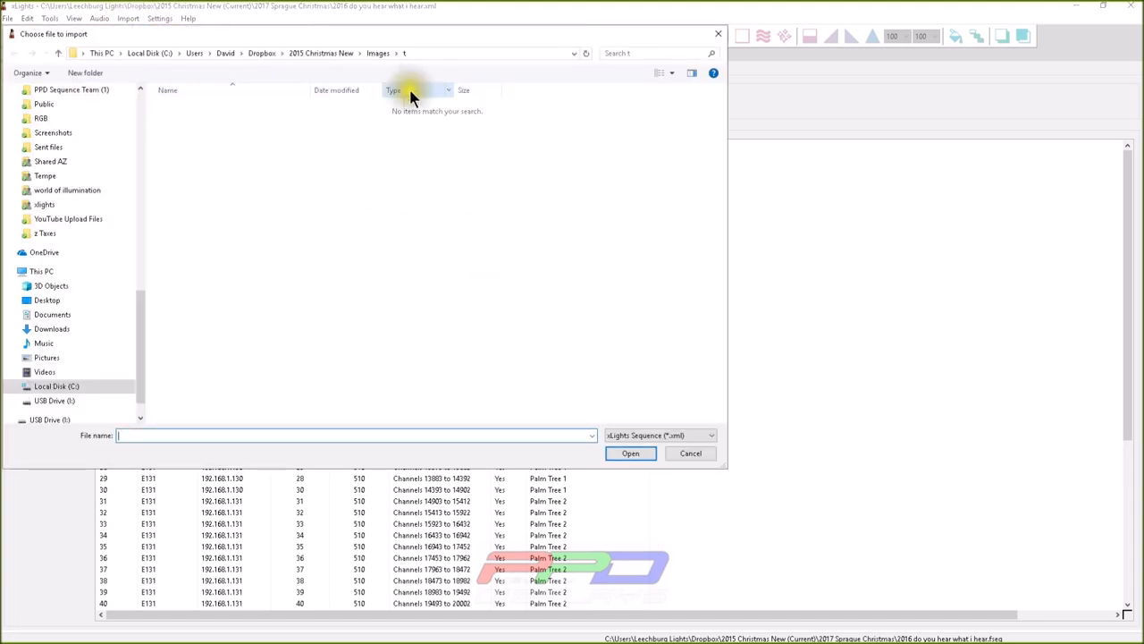
Step: Navigate the file dialog from 2015 Christmas New to the Dropbox Nutcracker folder
click(658, 436)
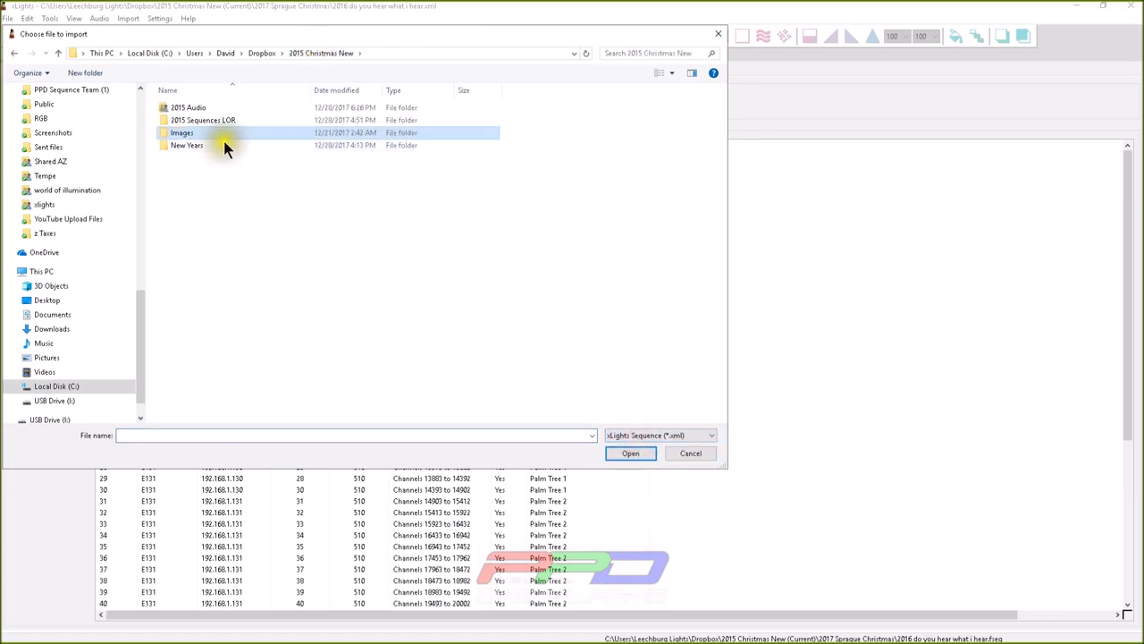
double_click(186, 145)
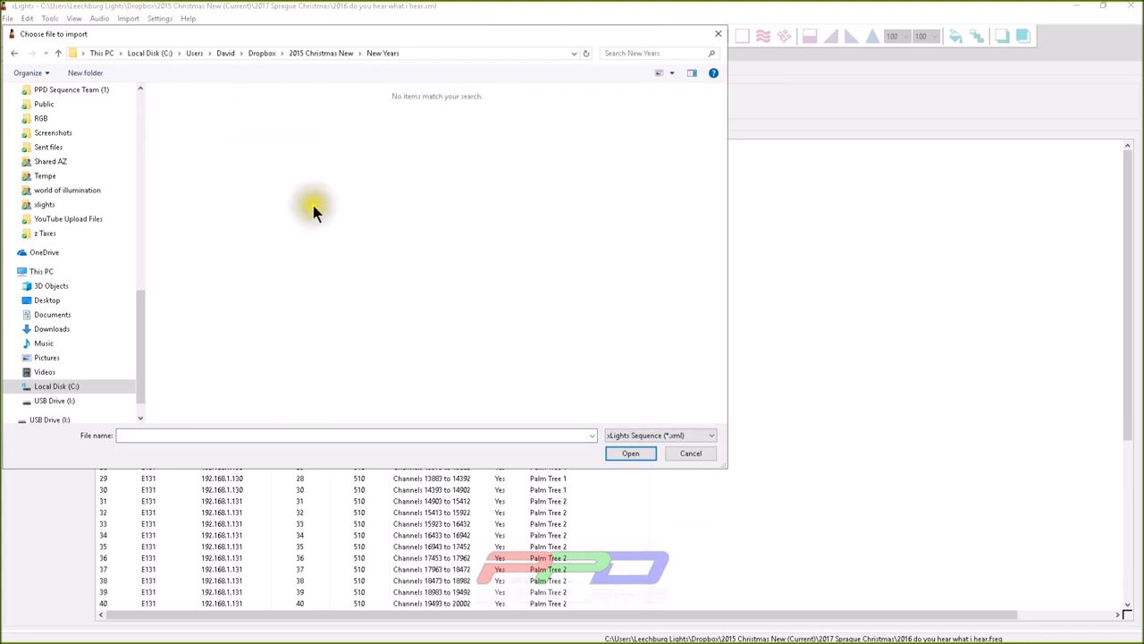
mouse_move(336, 54)
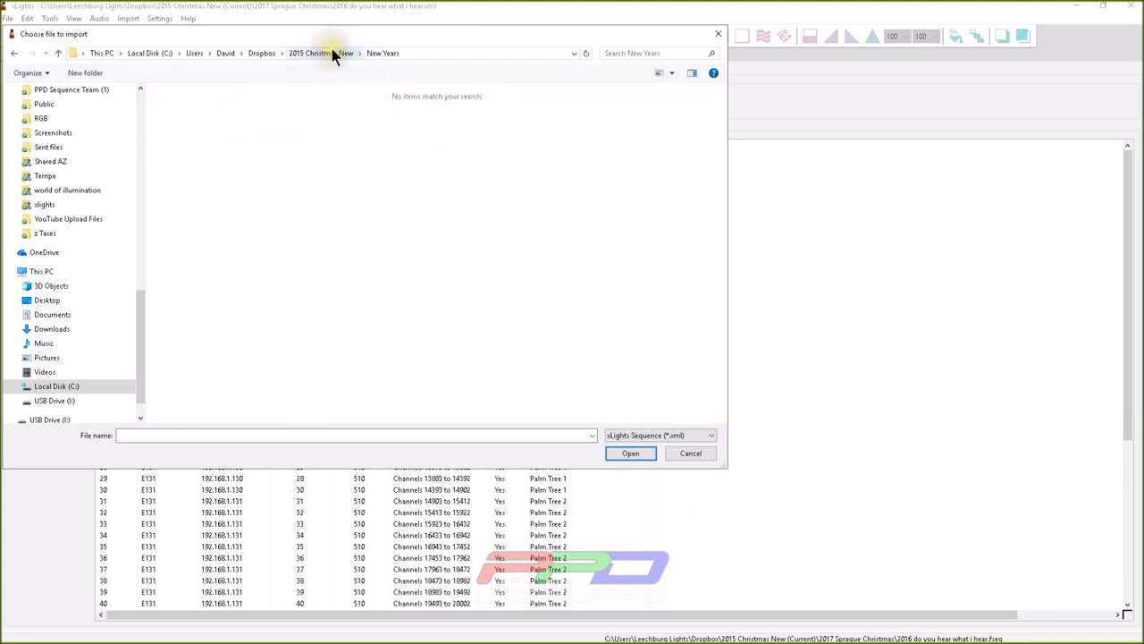
click(322, 53)
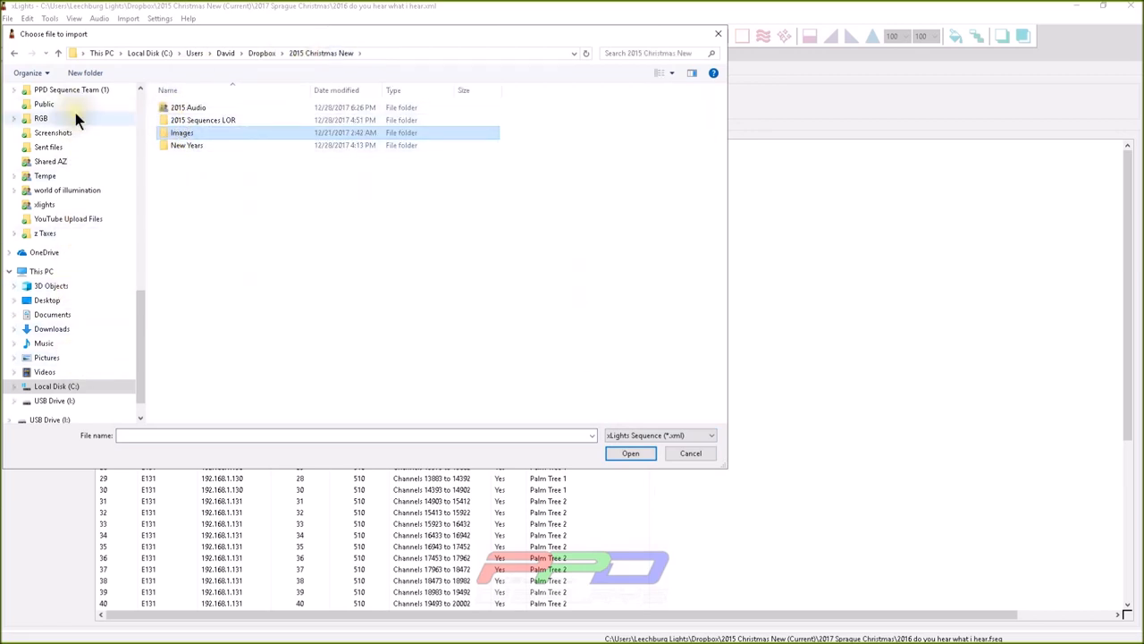
click(50, 247)
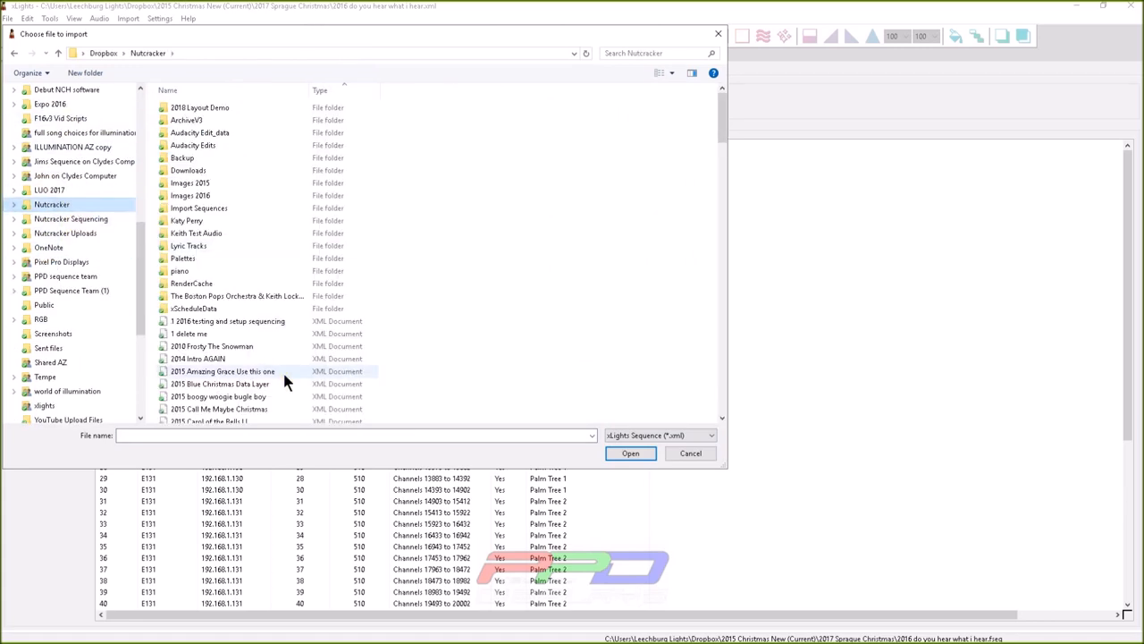
Step: Import the Snowman Data Layer .xml and accept the Map Channels dialog
click(690, 454)
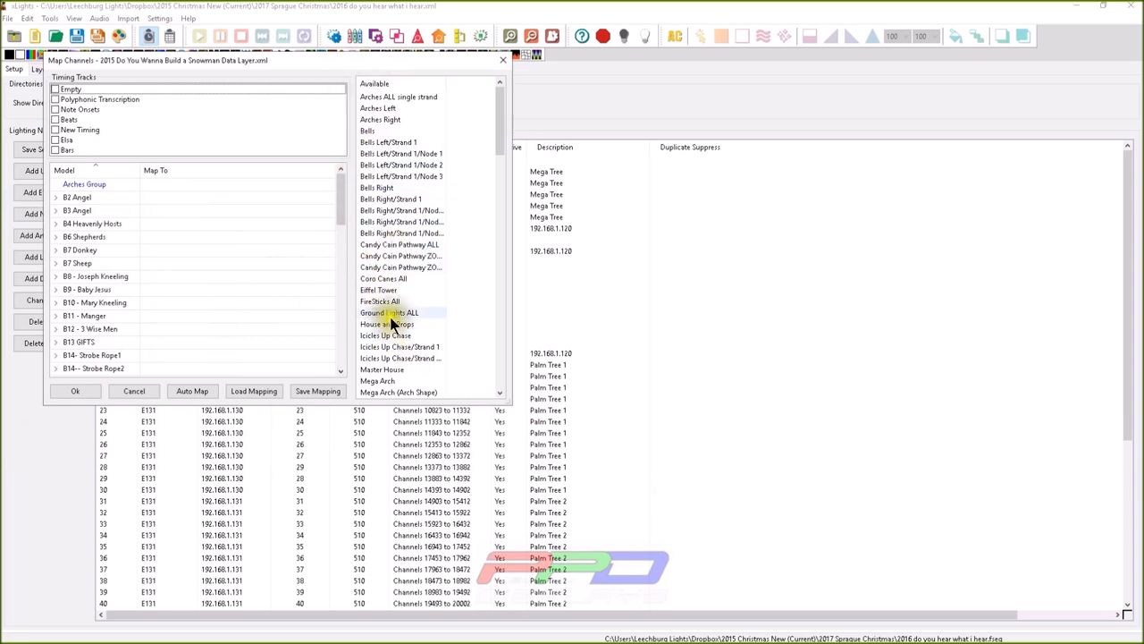
mouse_move(389, 368)
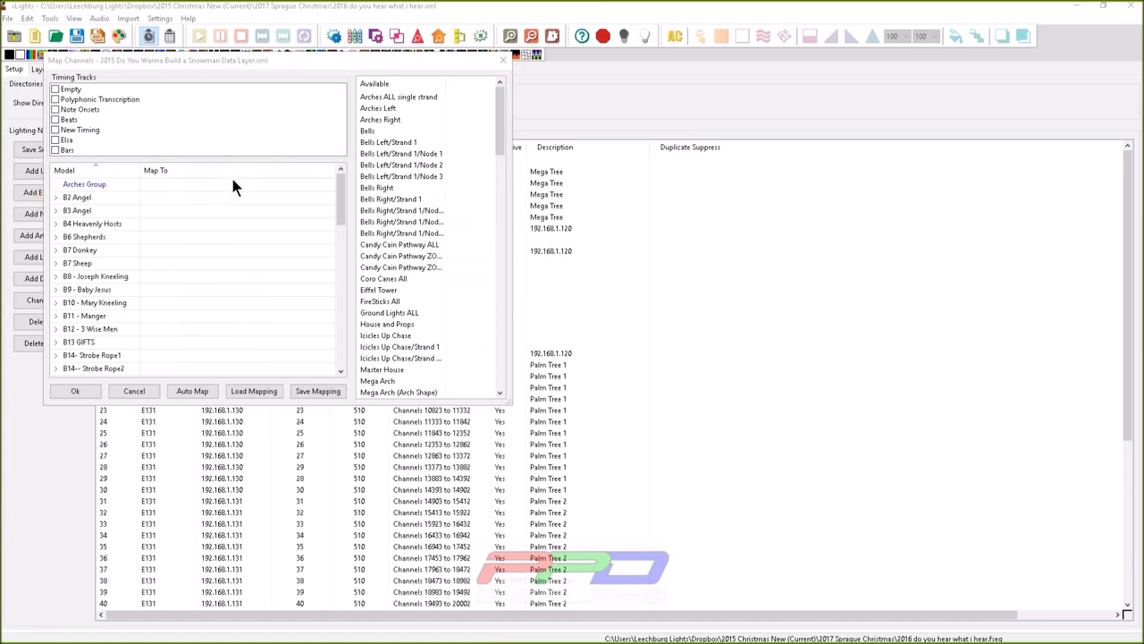
click(134, 389)
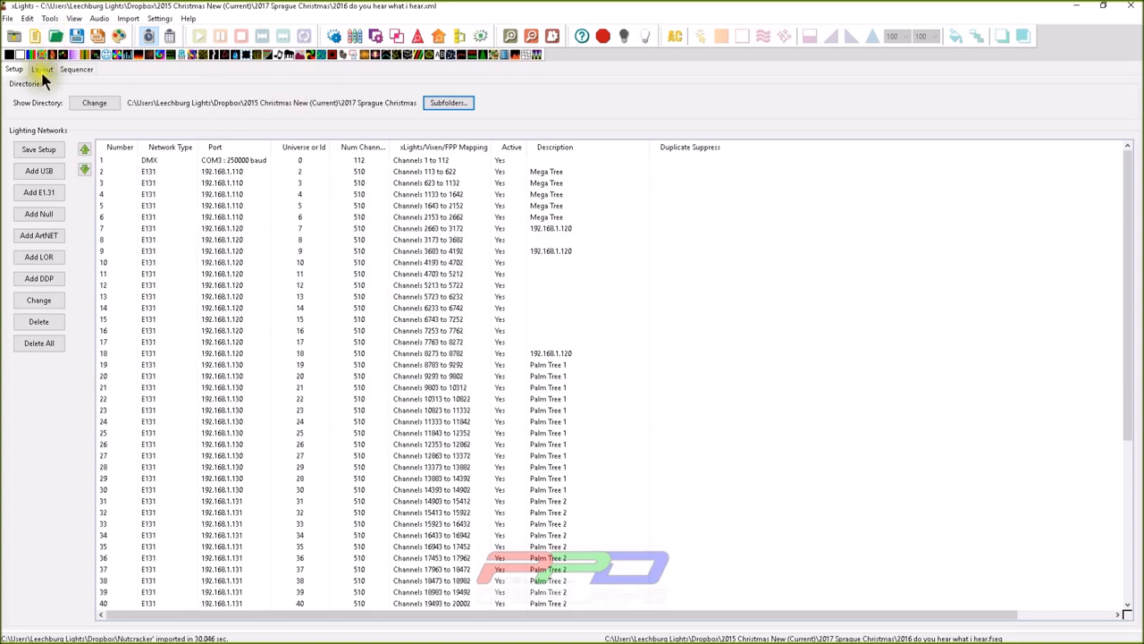
Step: Return to the Sequencer tab showing the imported effects on the timeline
click(75, 68)
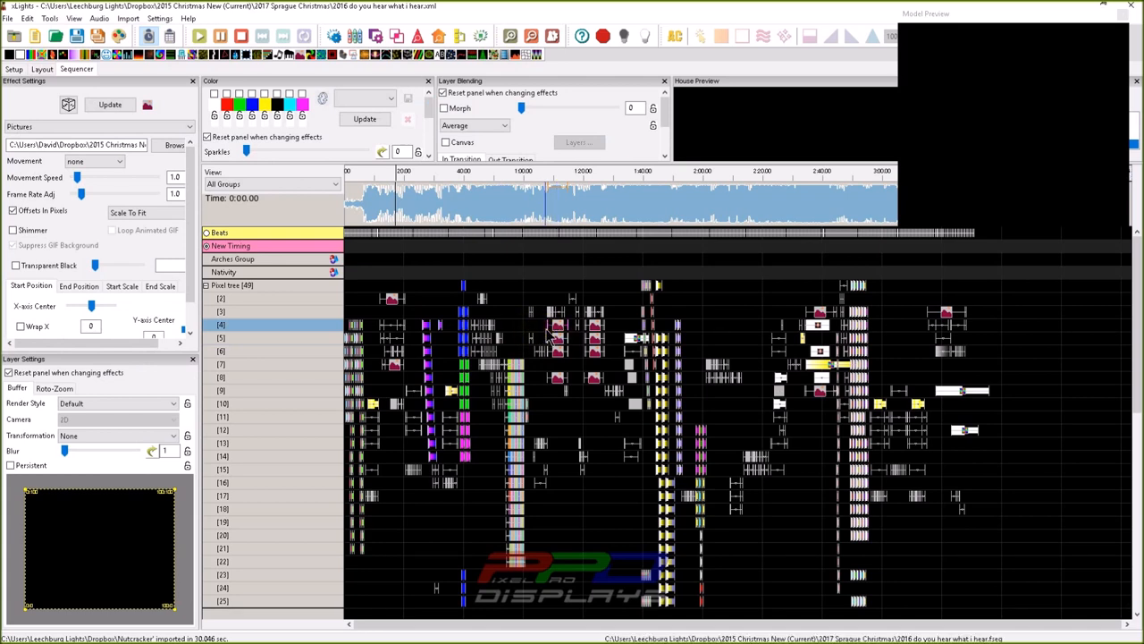
mouse_move(464, 257)
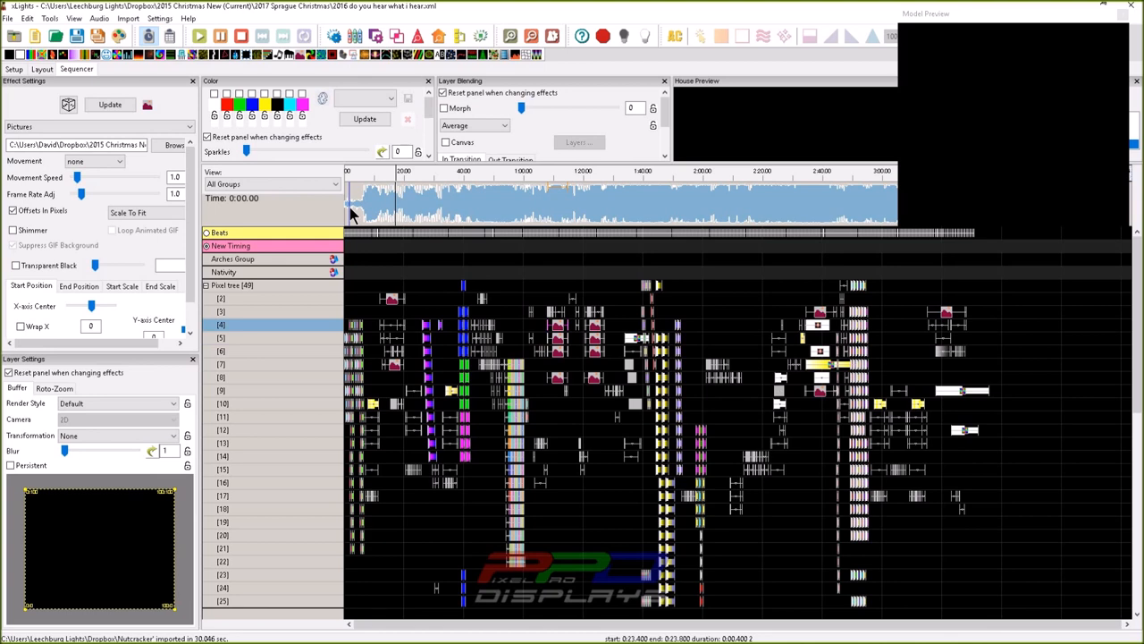
Step: Select the Pictures effects across the sequence grid
click(390, 298)
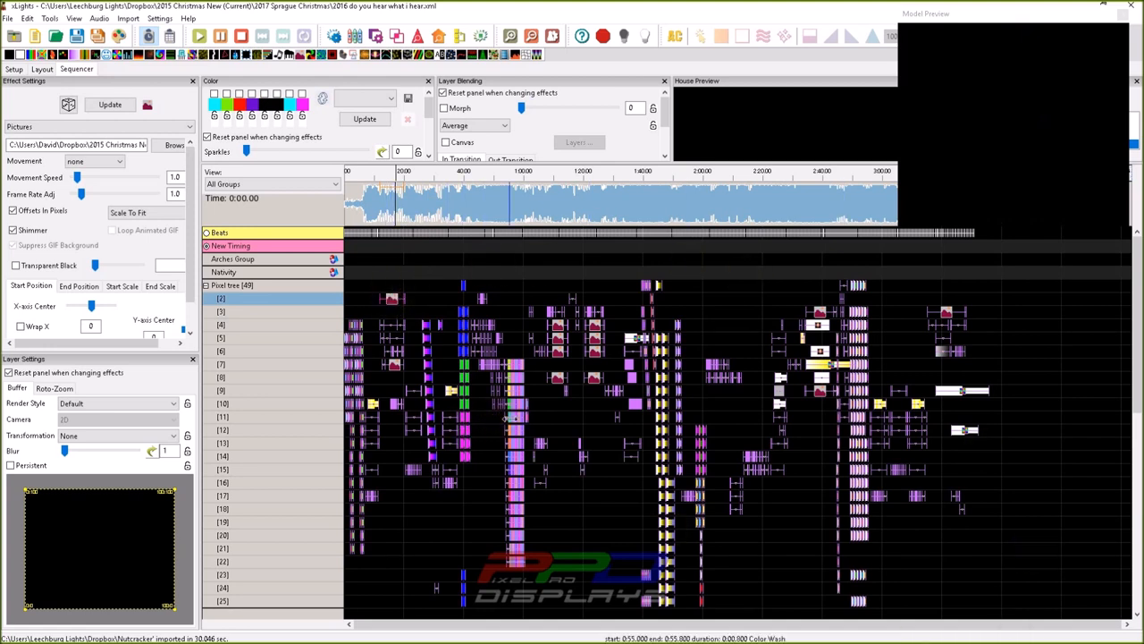
mouse_move(154, 161)
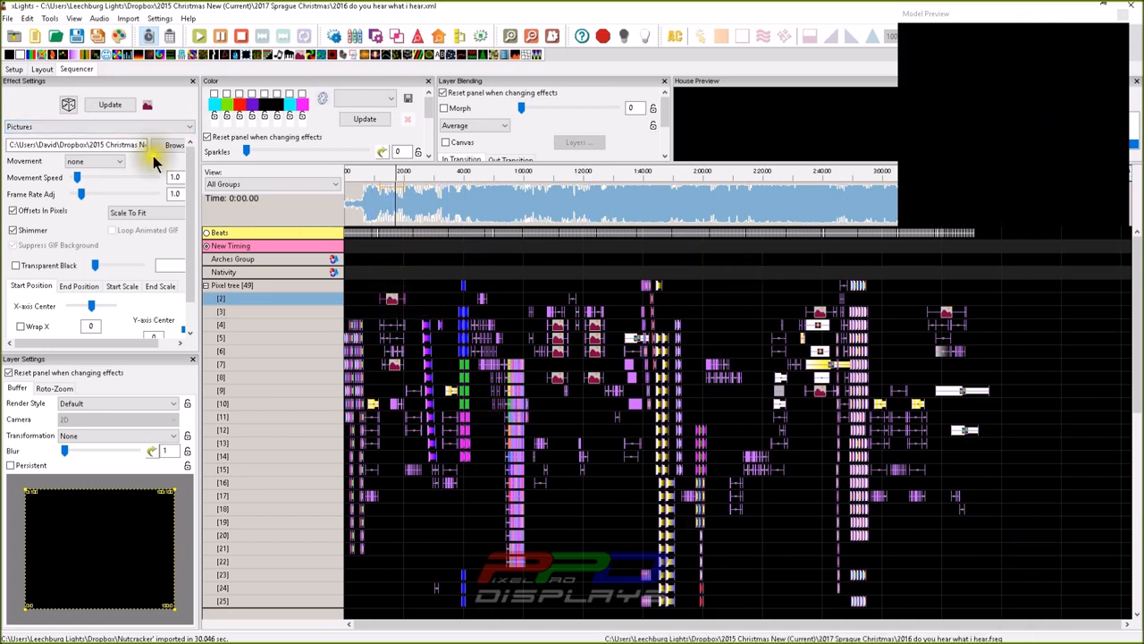
Step: Reach the Bulk Edit File option on the Pictures effect filename field
click(429, 215)
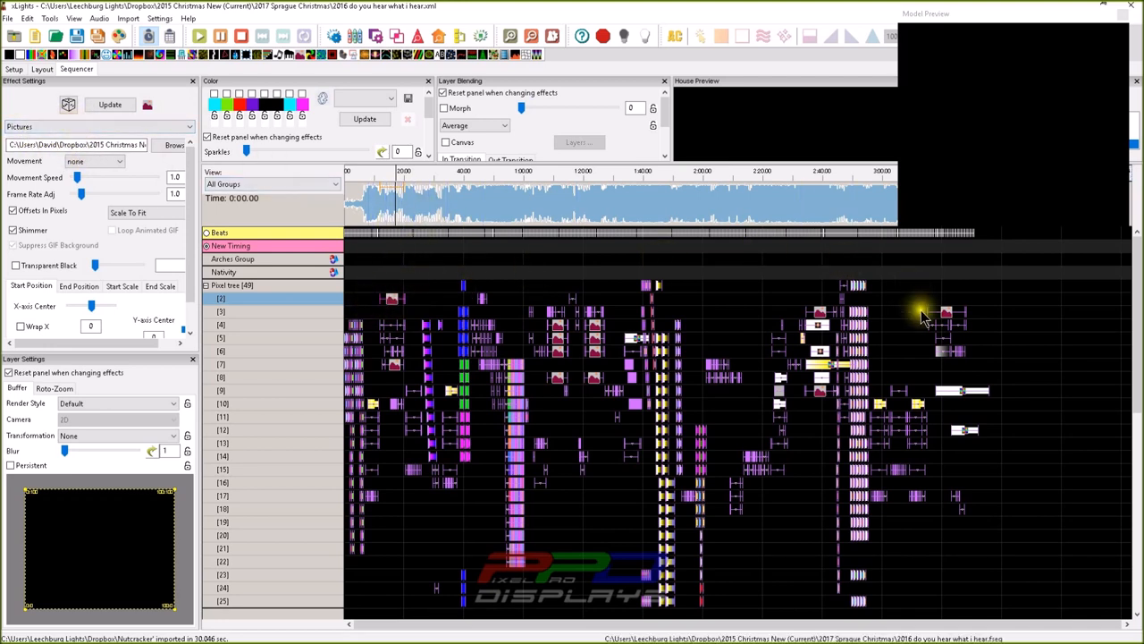
mouse_move(974, 537)
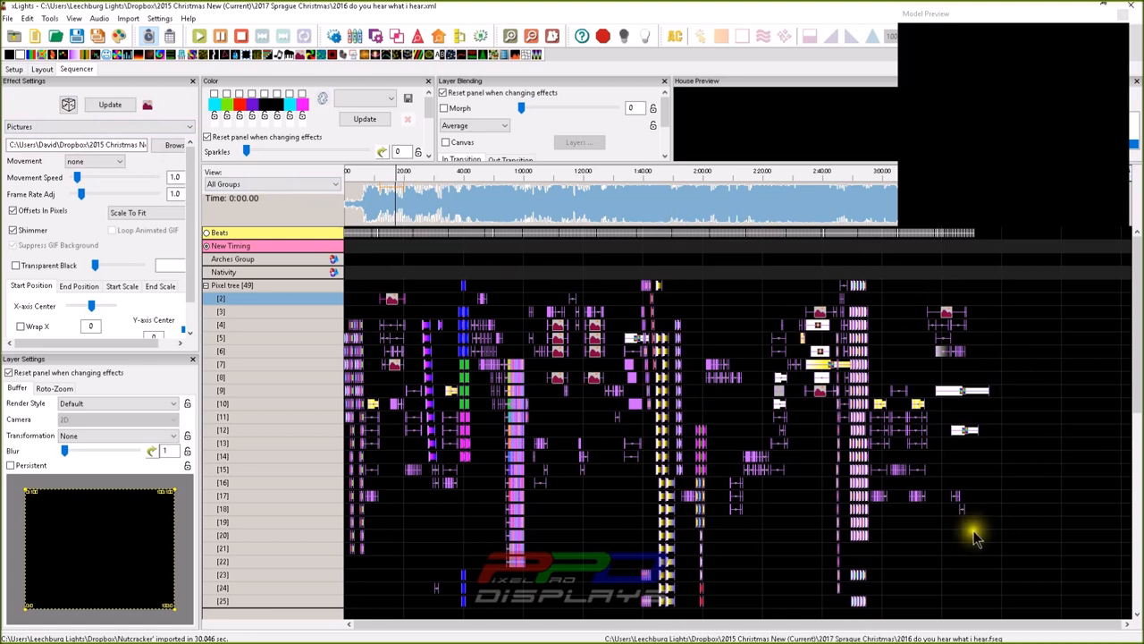
mouse_move(487, 158)
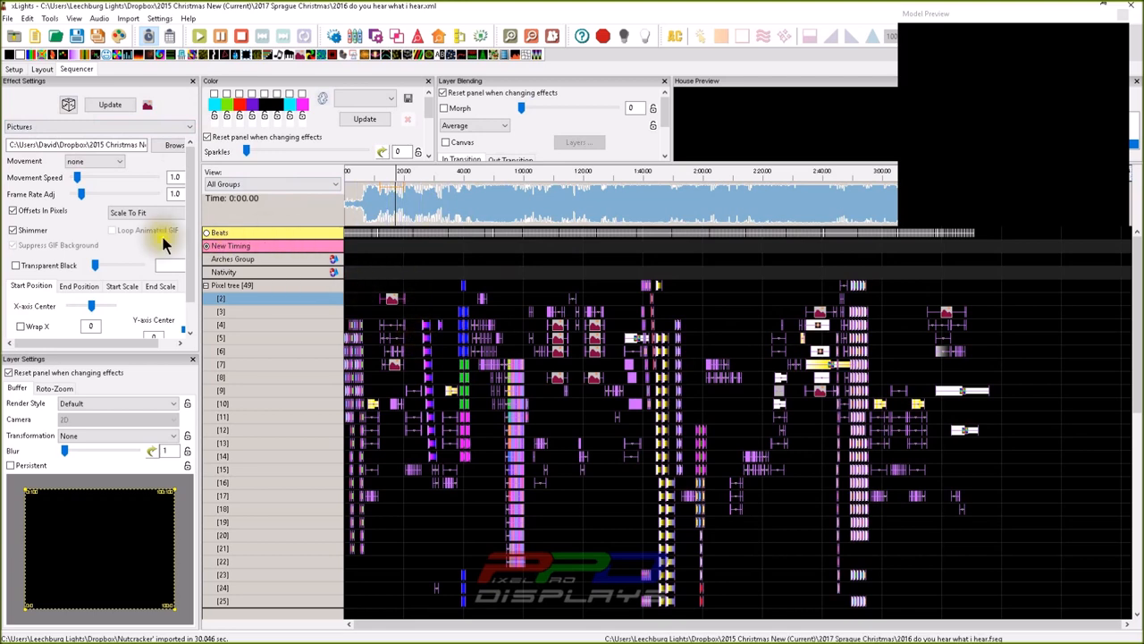
mouse_move(304, 229)
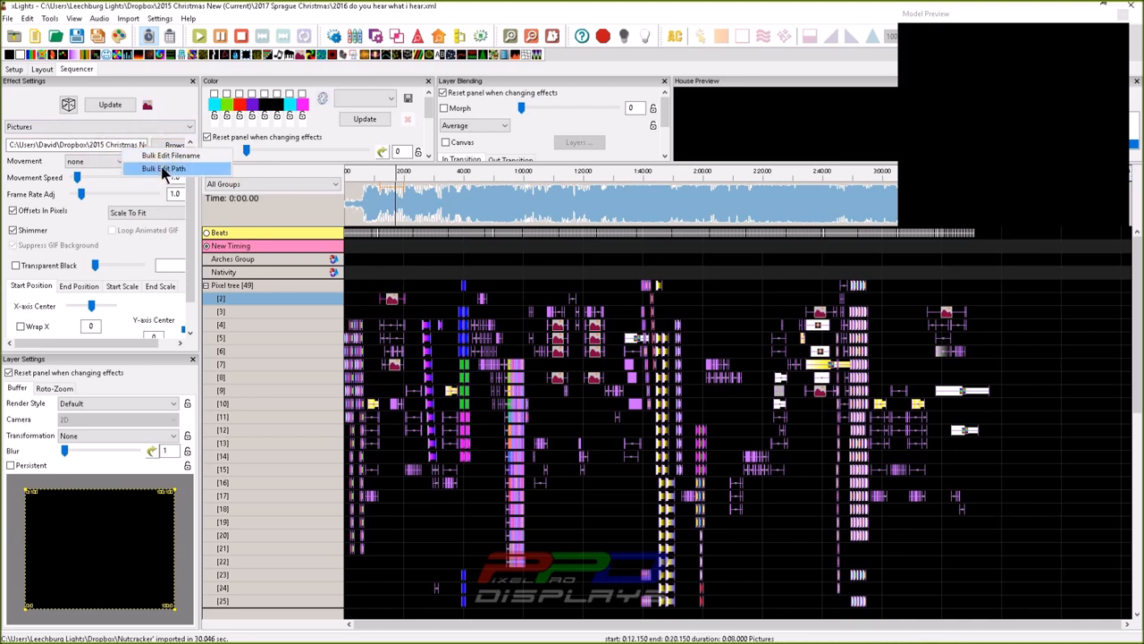
mouse_move(183, 177)
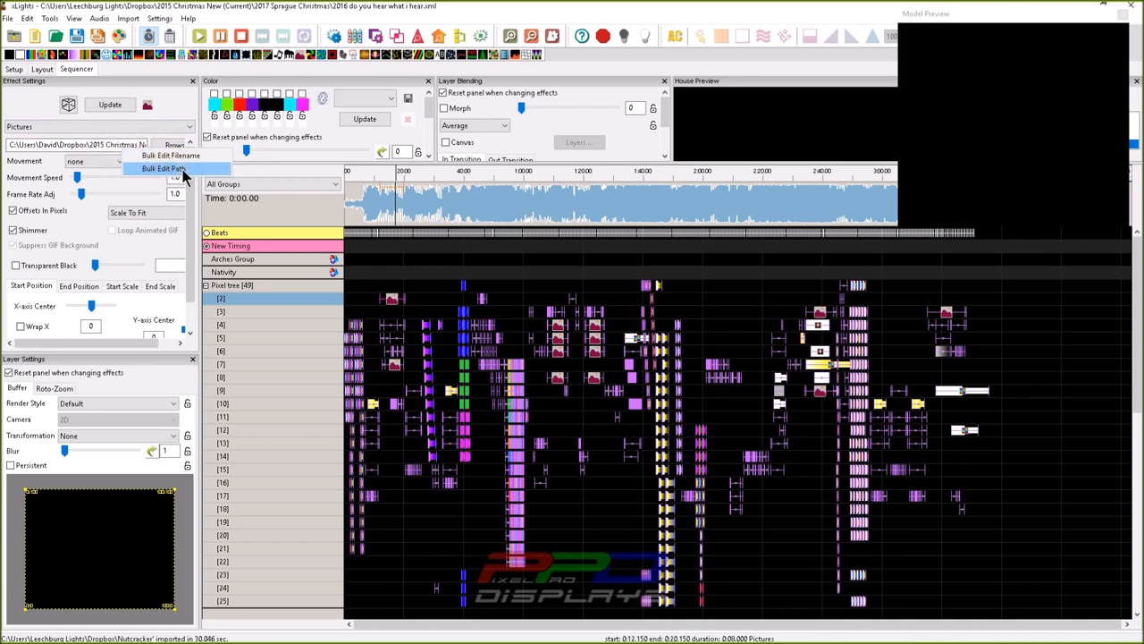
Step: Bulk-relink the selected picture effects to the Images > Do You Hear What I Hear folder
click(163, 168)
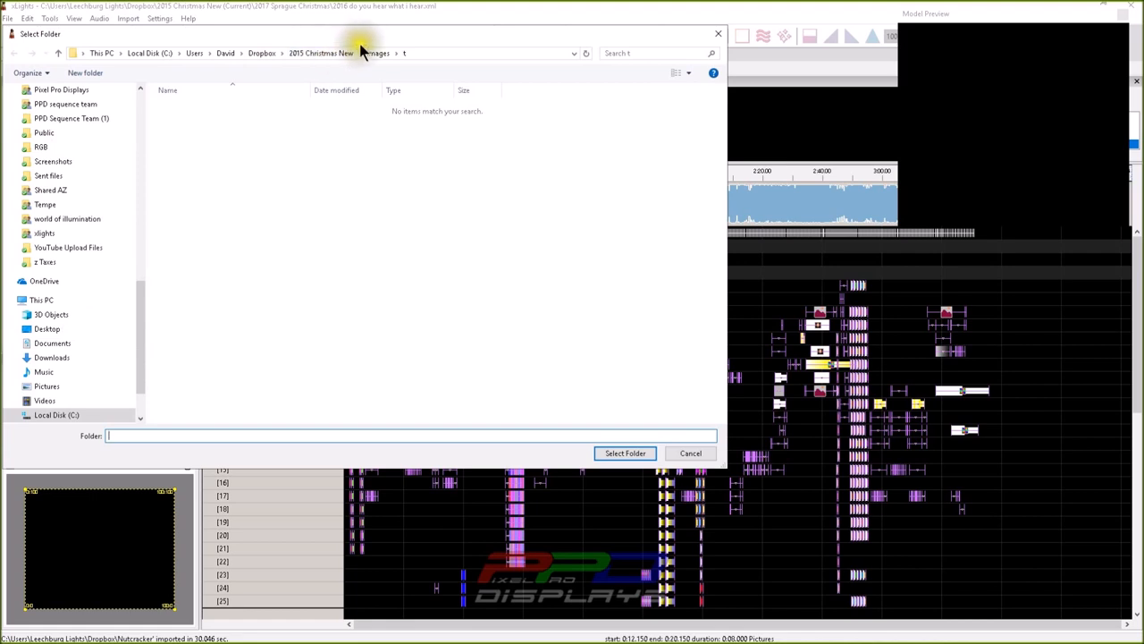
click(377, 54)
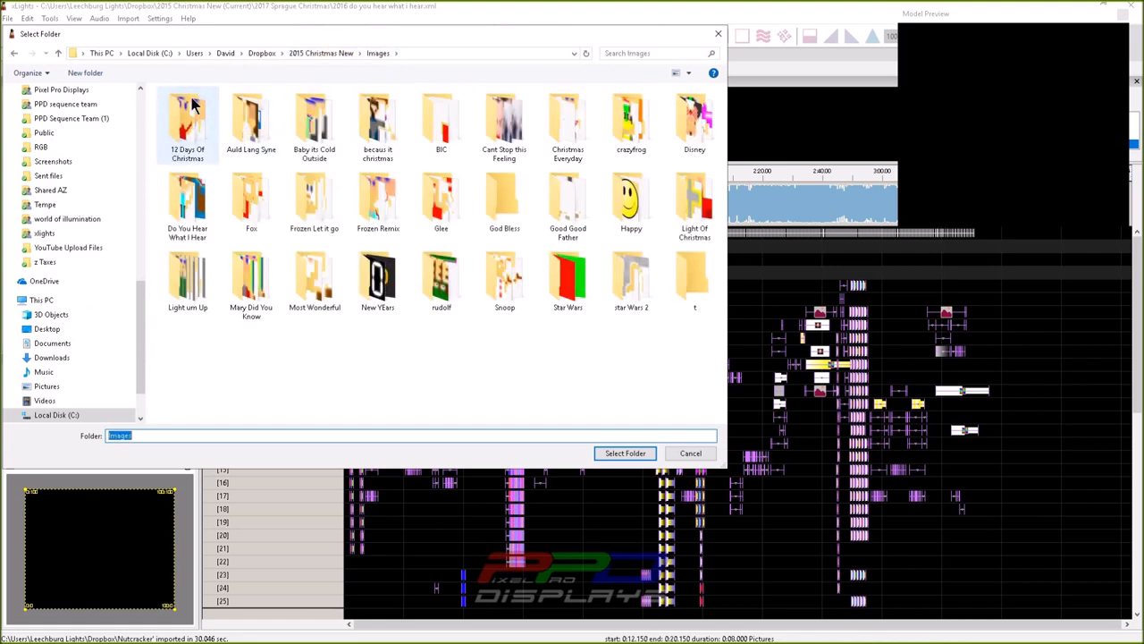
mouse_move(188, 121)
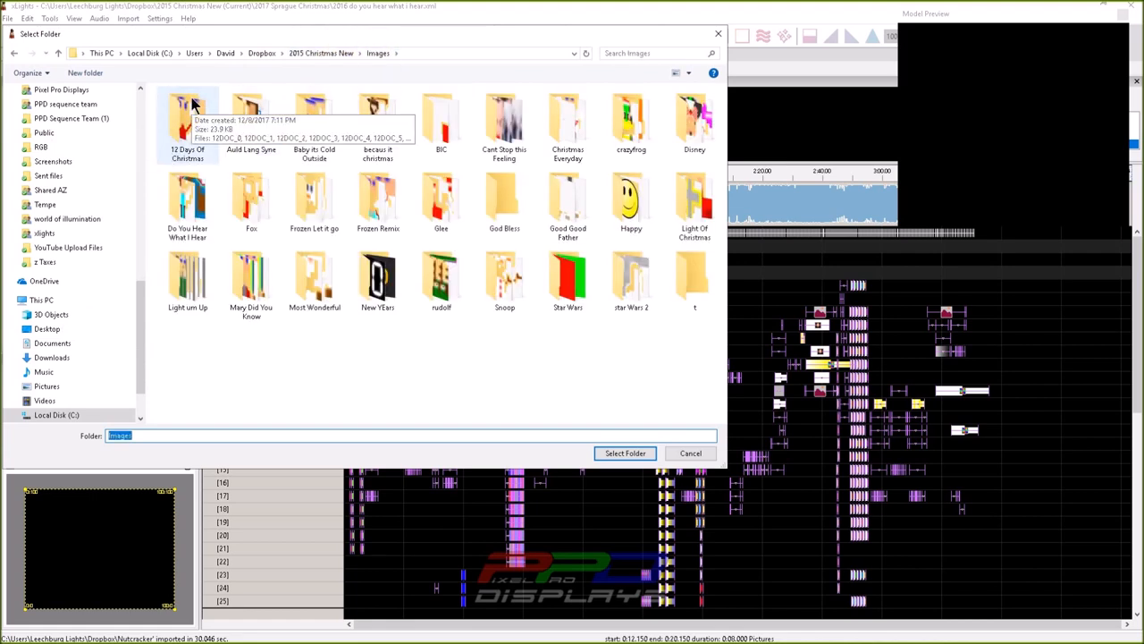
mouse_move(377, 121)
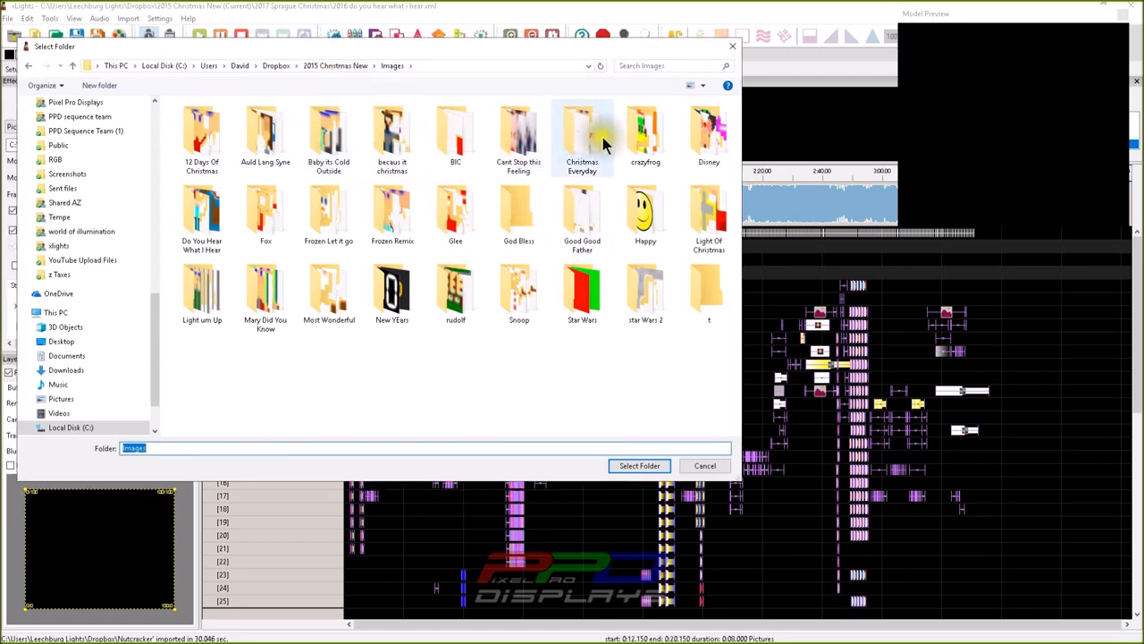
click(200, 215)
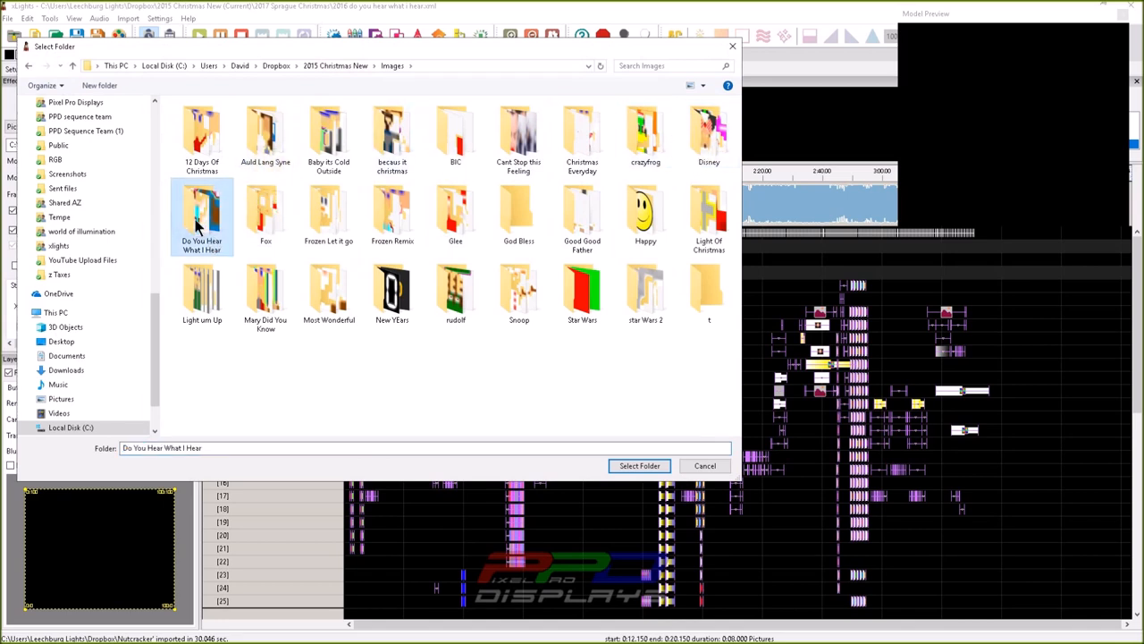
double_click(200, 215)
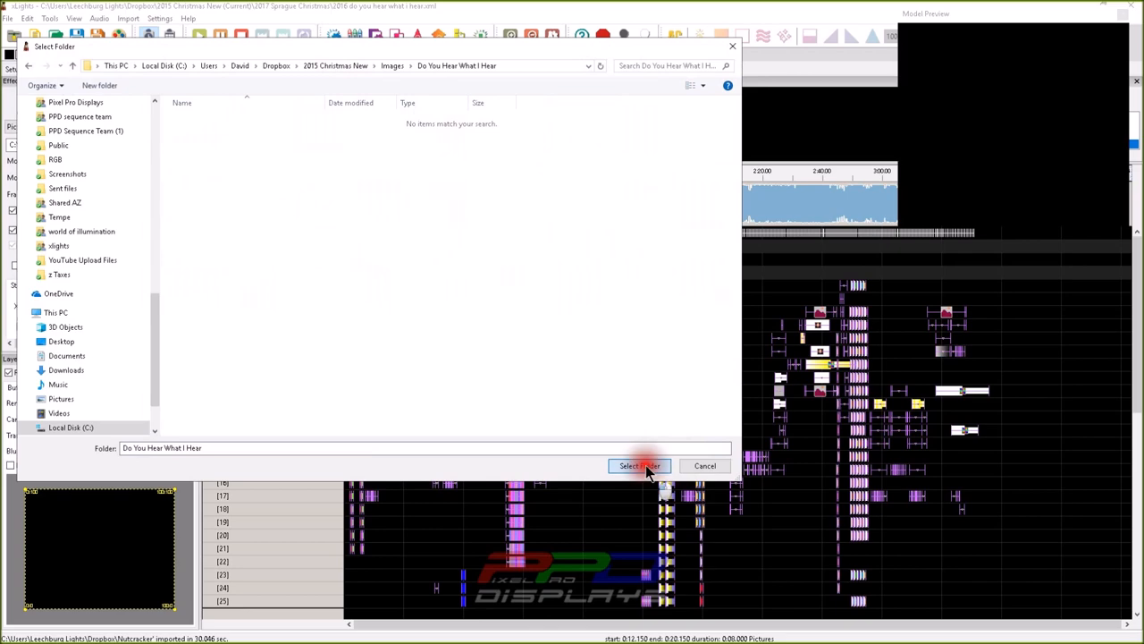
click(638, 465)
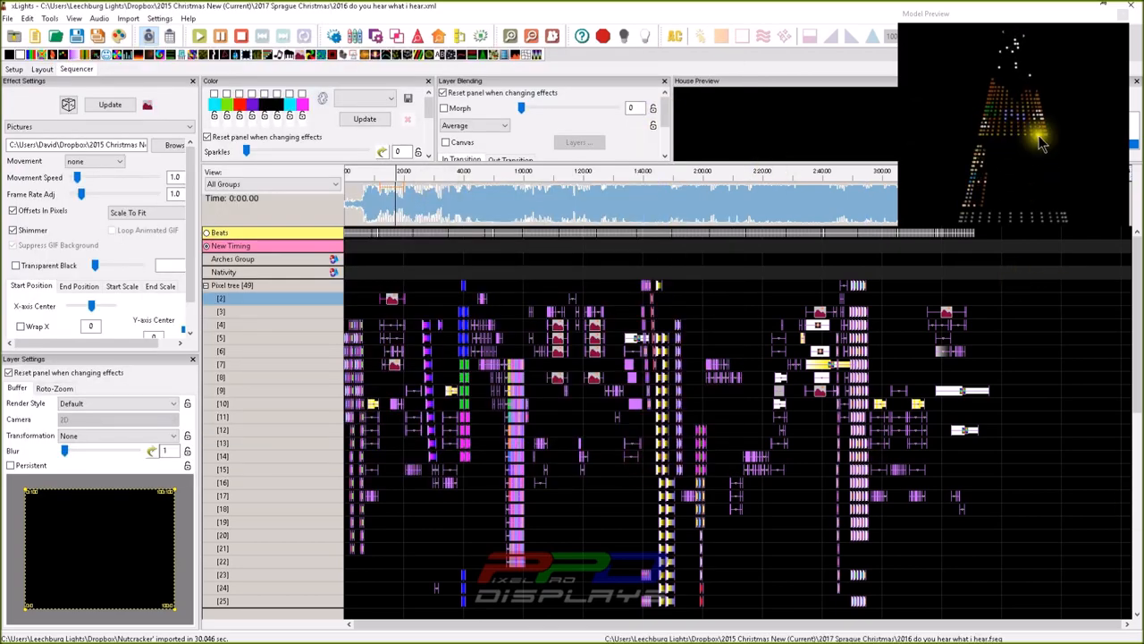
Step: Render All and play the sequence so the house preview lights up
click(200, 35)
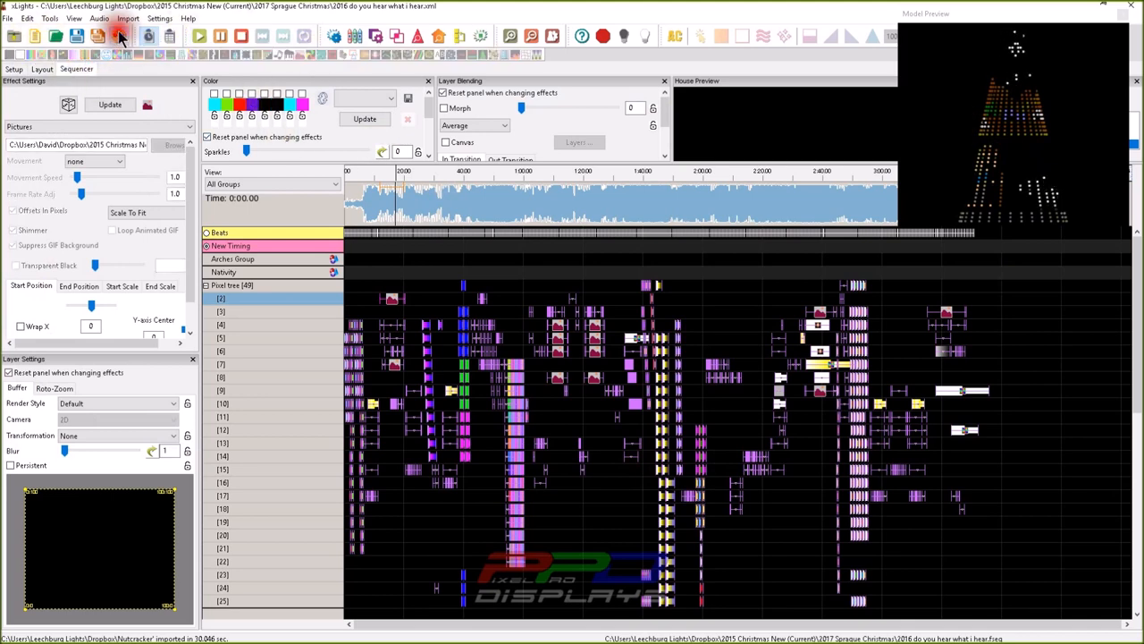
click(122, 36)
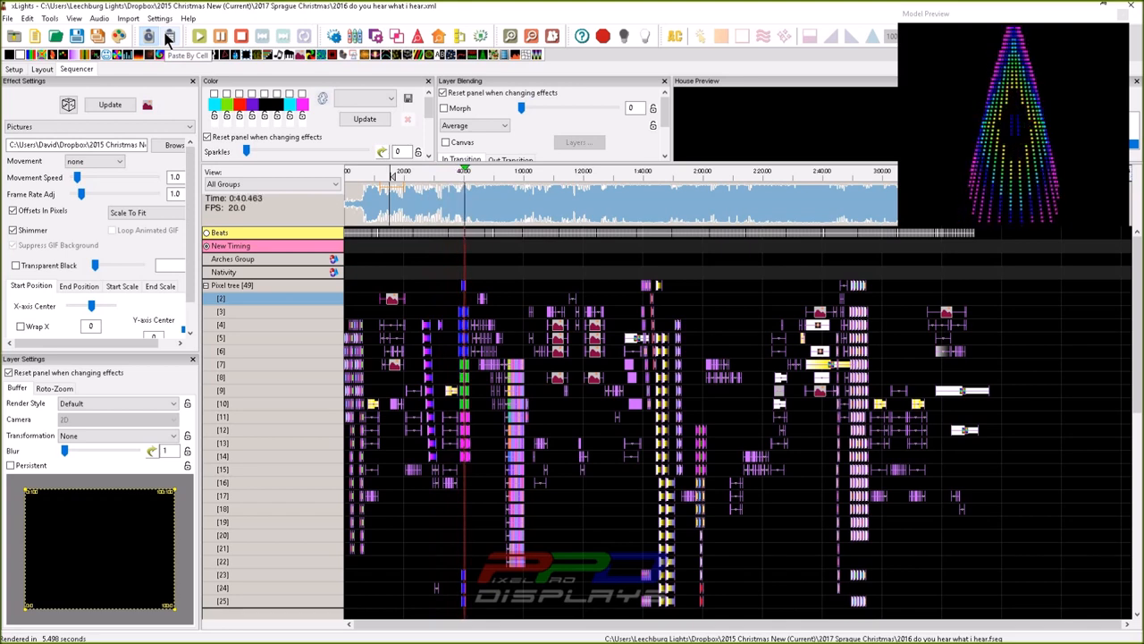
Step: Stop the sequence playback
click(200, 36)
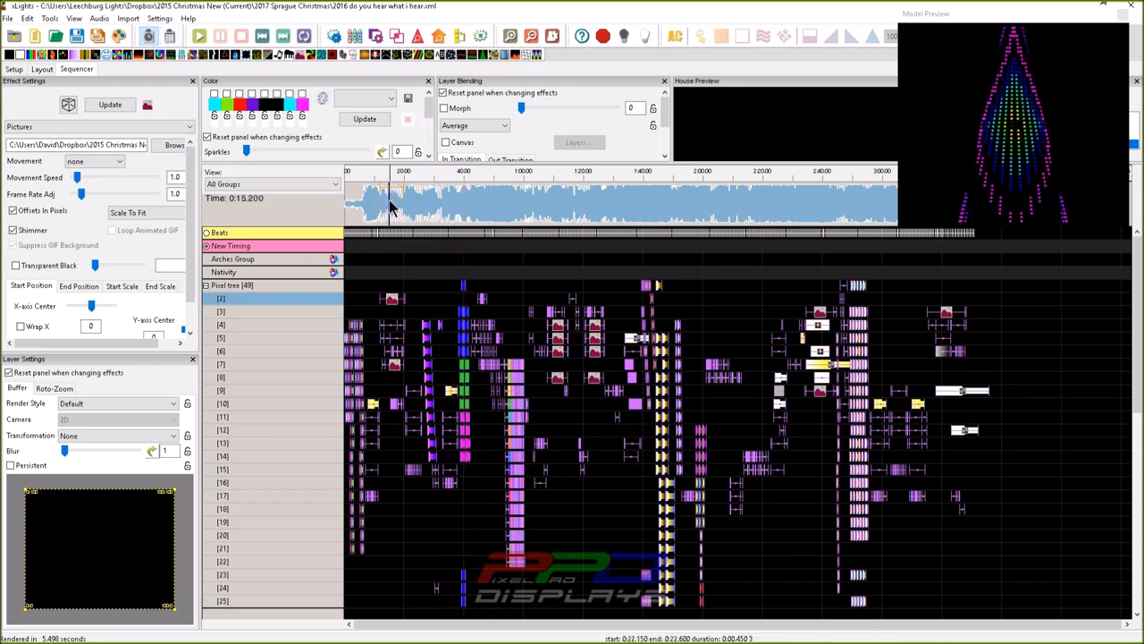